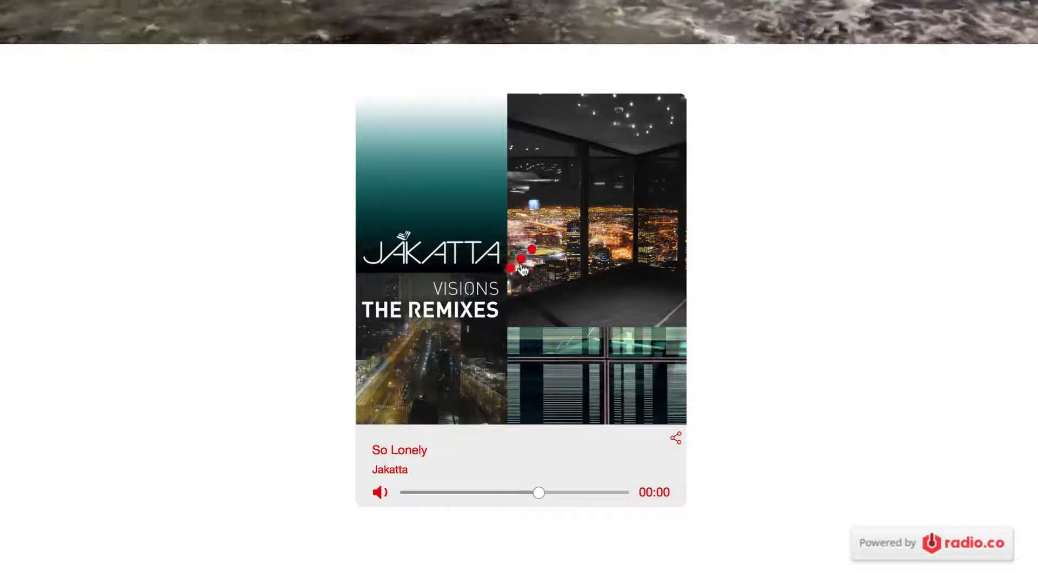
# - Open the Chilled.io station's Web Players page listing the Default and Blog Player
pyautogui.click(521, 259)
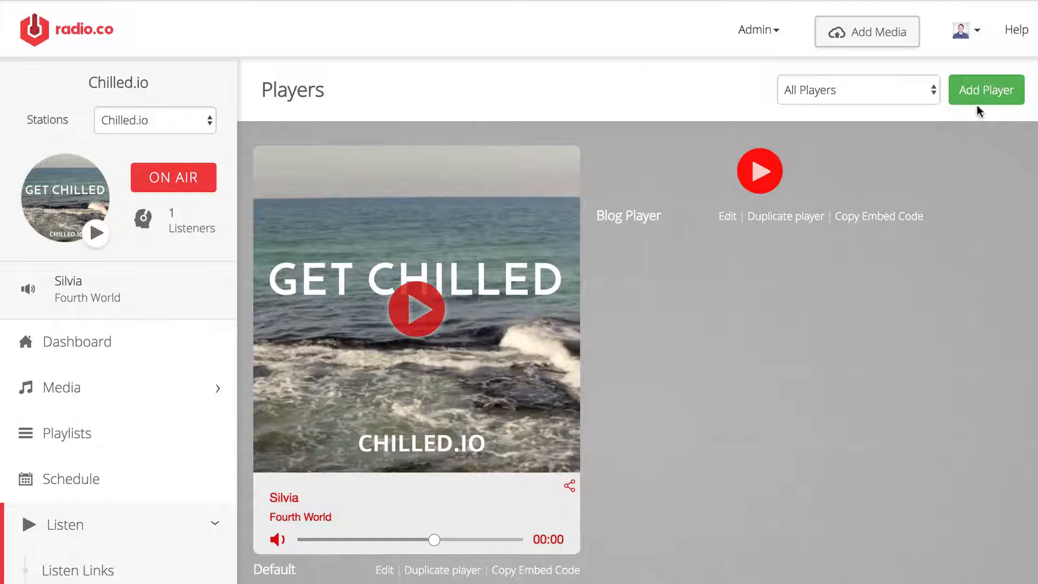
# - Start a new web player and pick the Classic player type
pyautogui.click(985, 89)
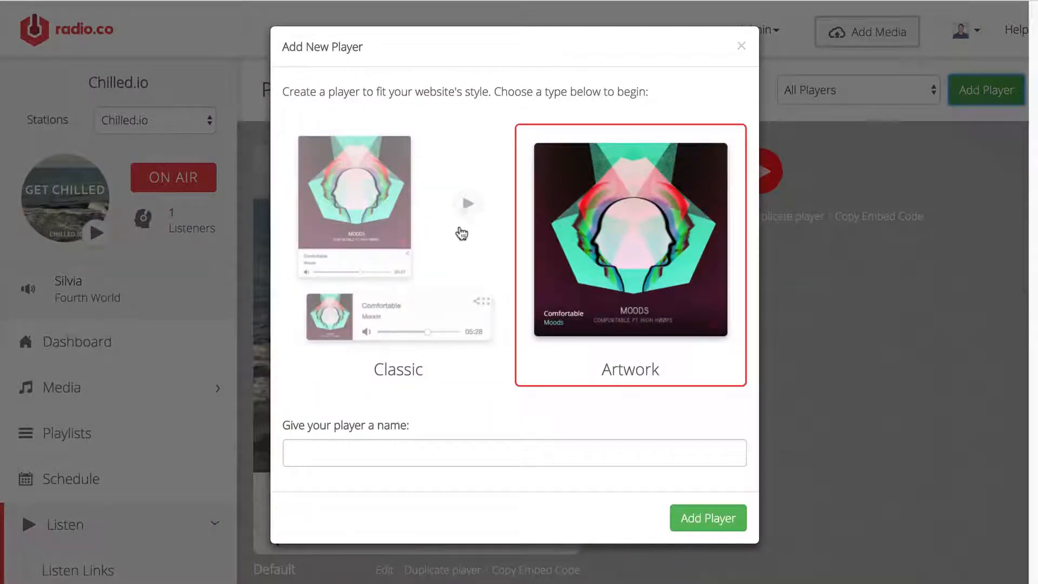
pyautogui.click(354, 205)
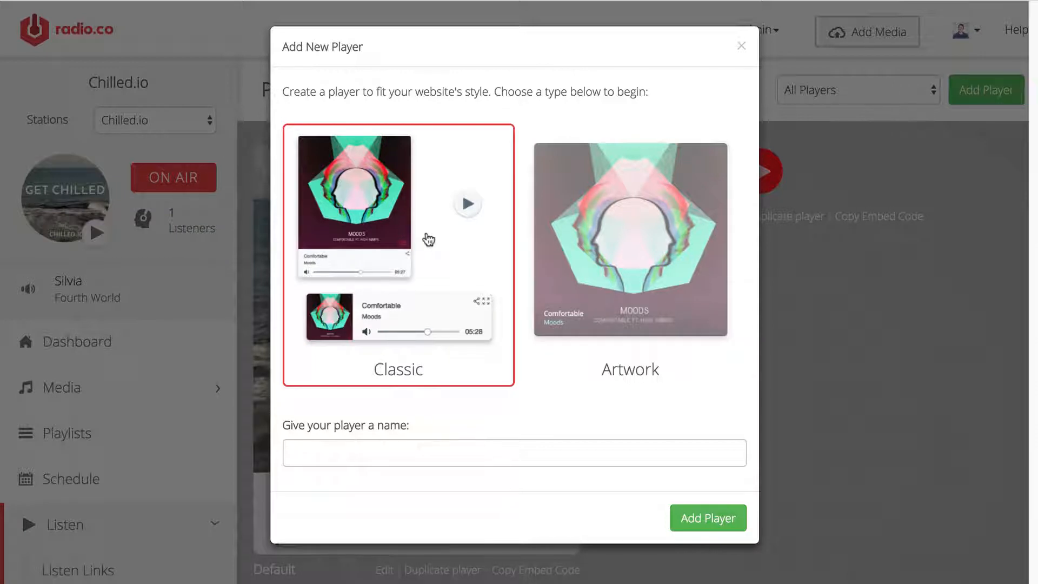
pyautogui.click(629, 238)
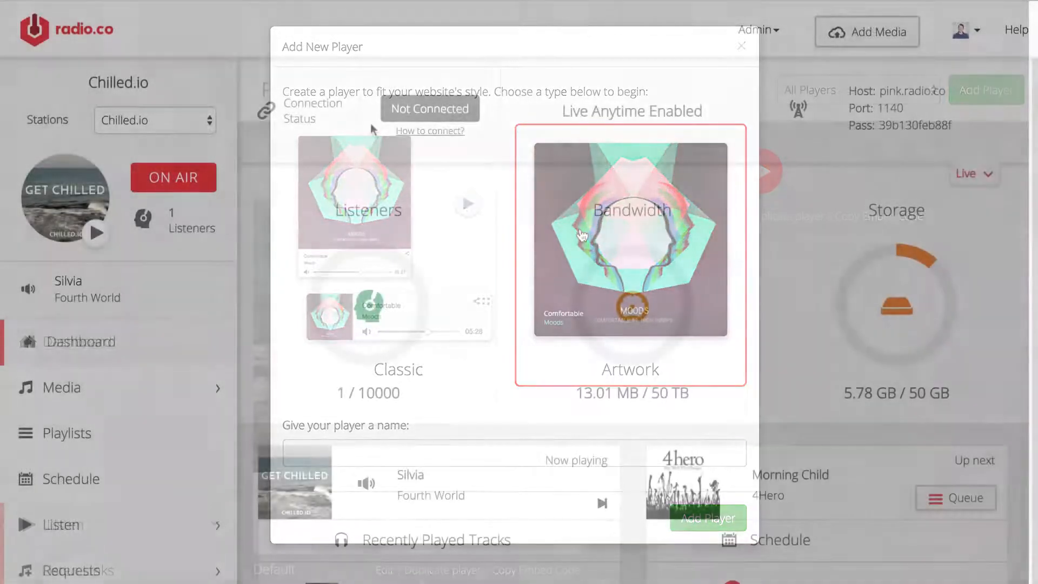
# - Return via the dashboard to Listen > Web Players and start a new Classic player
pyautogui.click(741, 46)
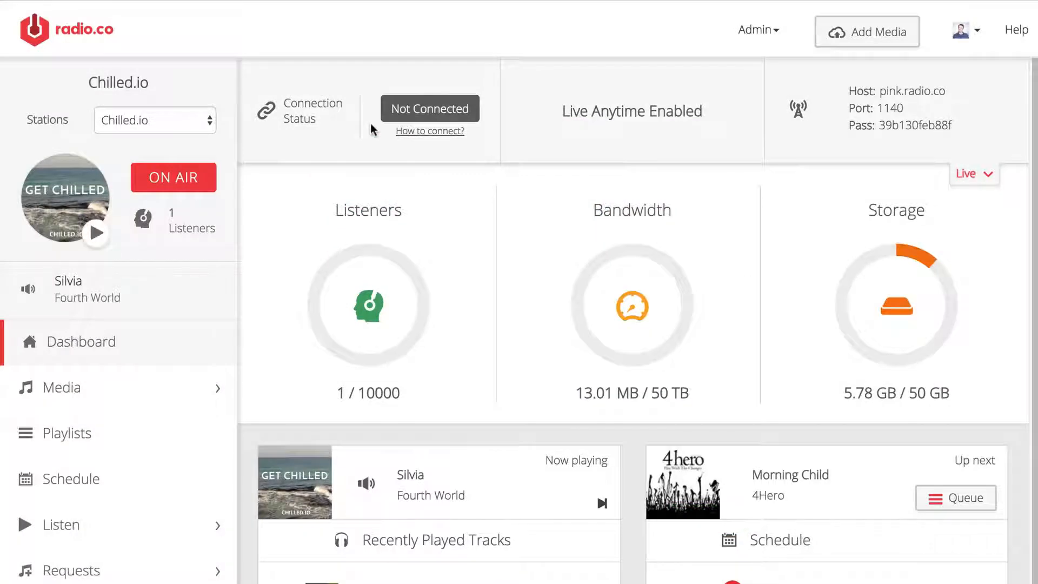
pyautogui.scroll(-3)
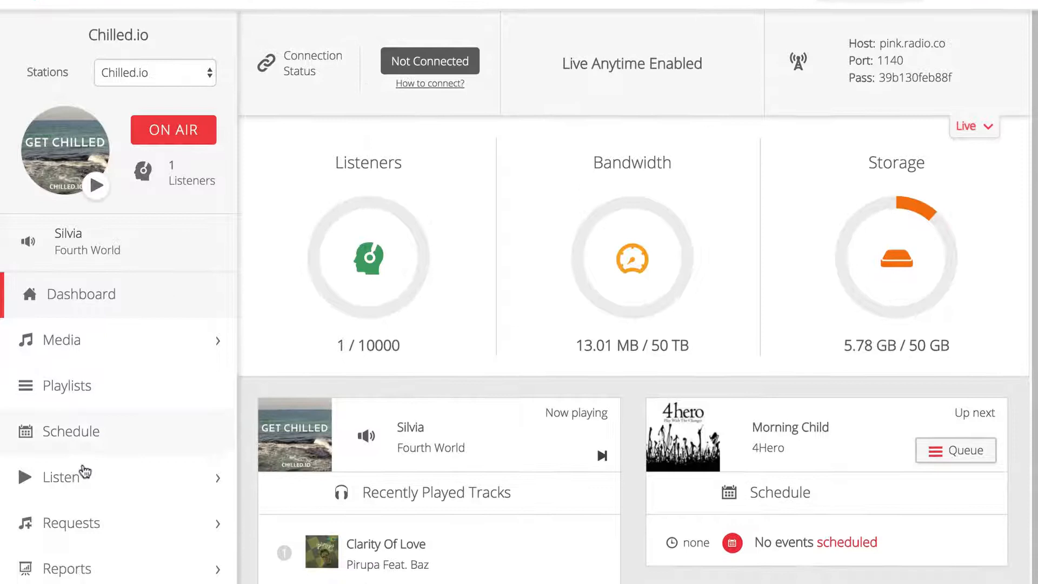
pyautogui.click(58, 475)
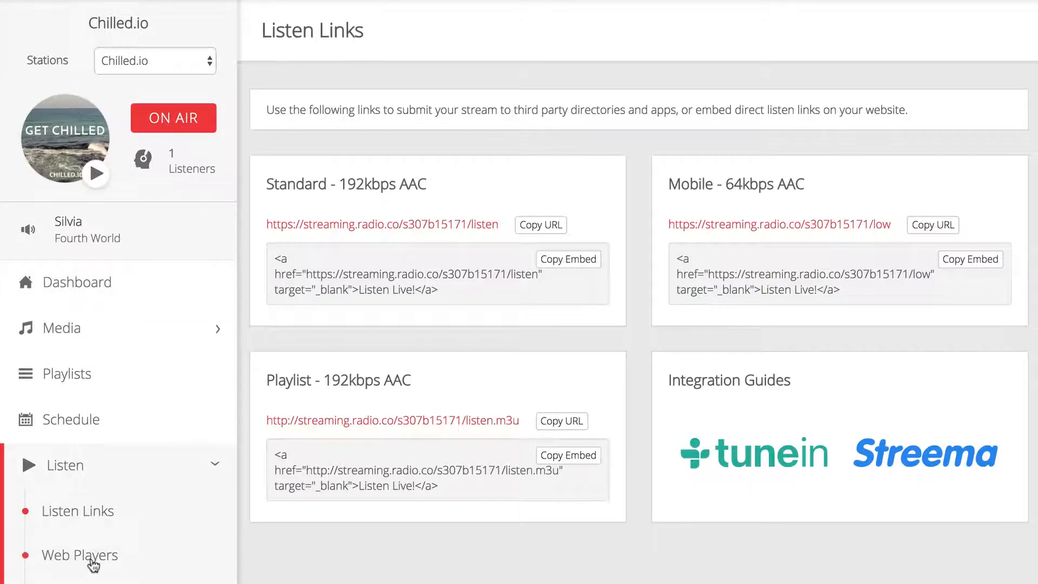
pyautogui.click(80, 554)
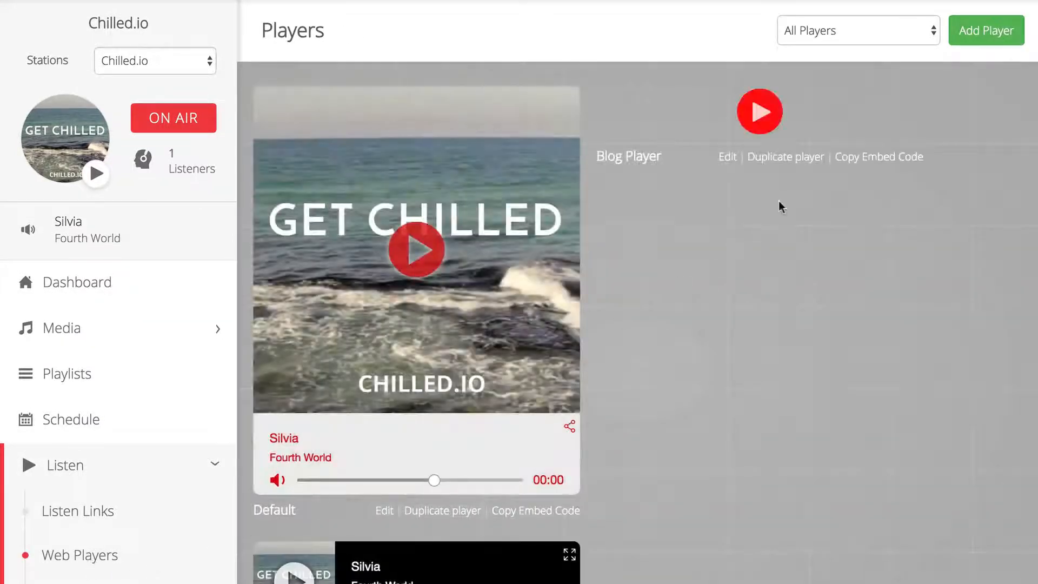
pyautogui.click(985, 31)
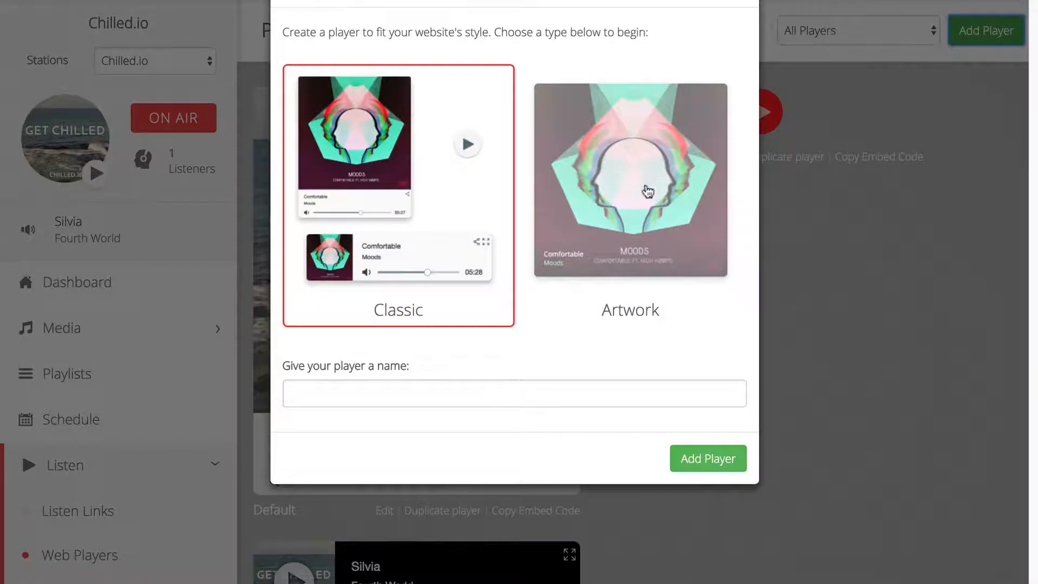
# - Create the Classic player 'Chilled.io Pop Out' and save it with Pop Out enabled
pyautogui.click(708, 458)
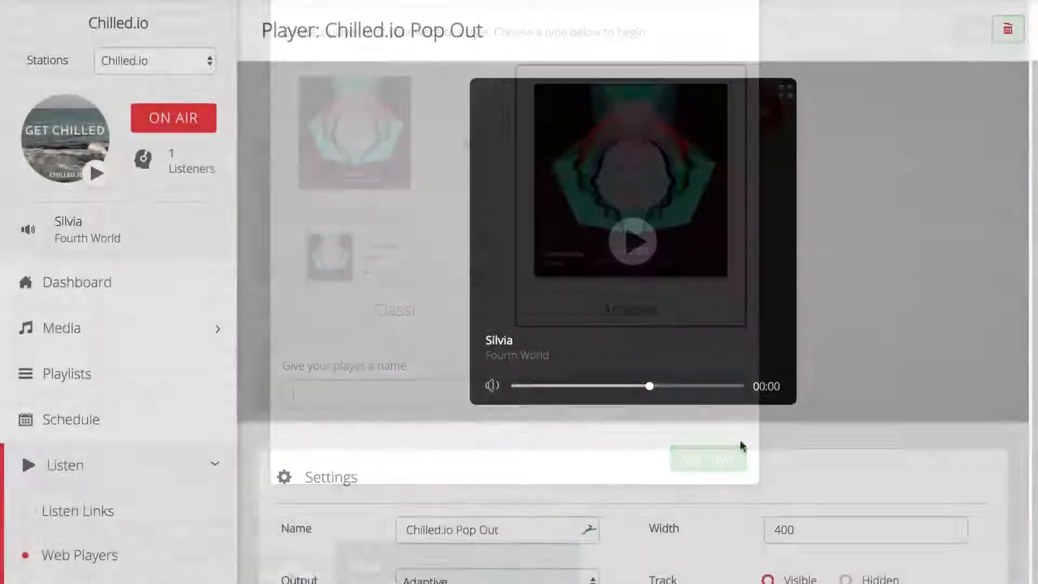
pyautogui.scroll(-3)
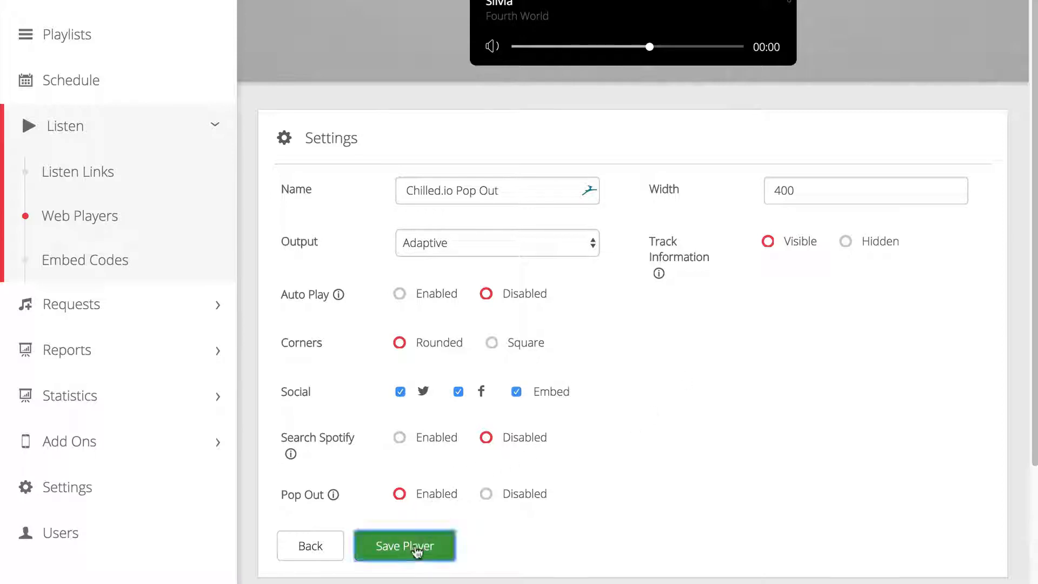
pyautogui.click(404, 545)
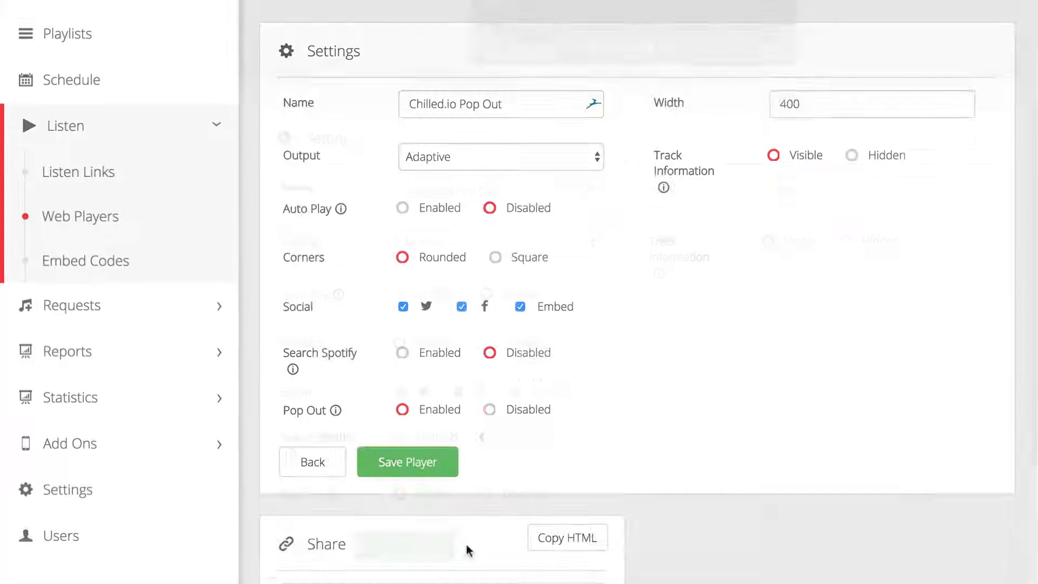
# - Copy the Chilled.io Pop Out player's embed HTML from the Share panel
pyautogui.scroll(-3)
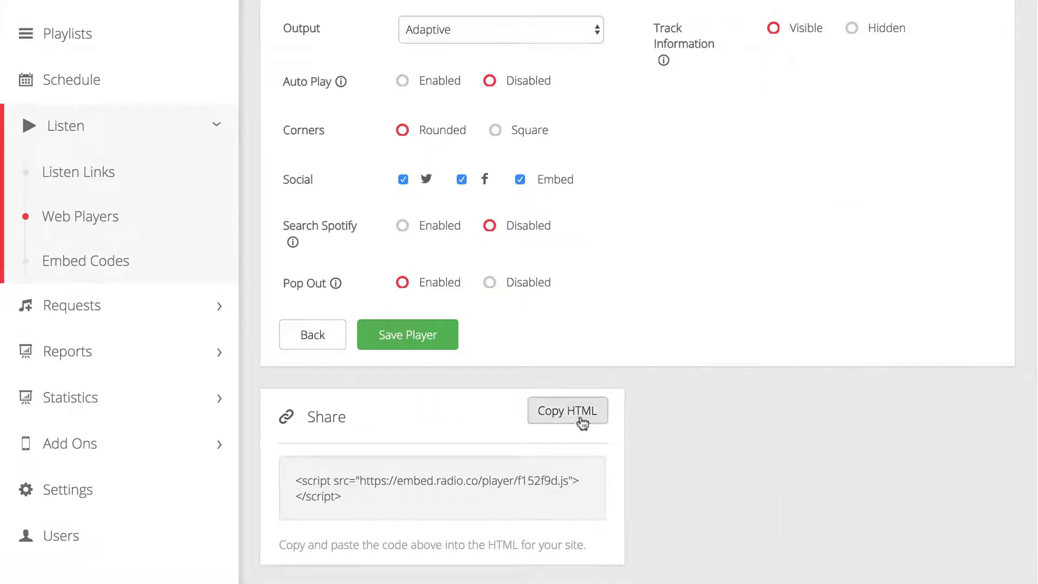
pyautogui.click(566, 410)
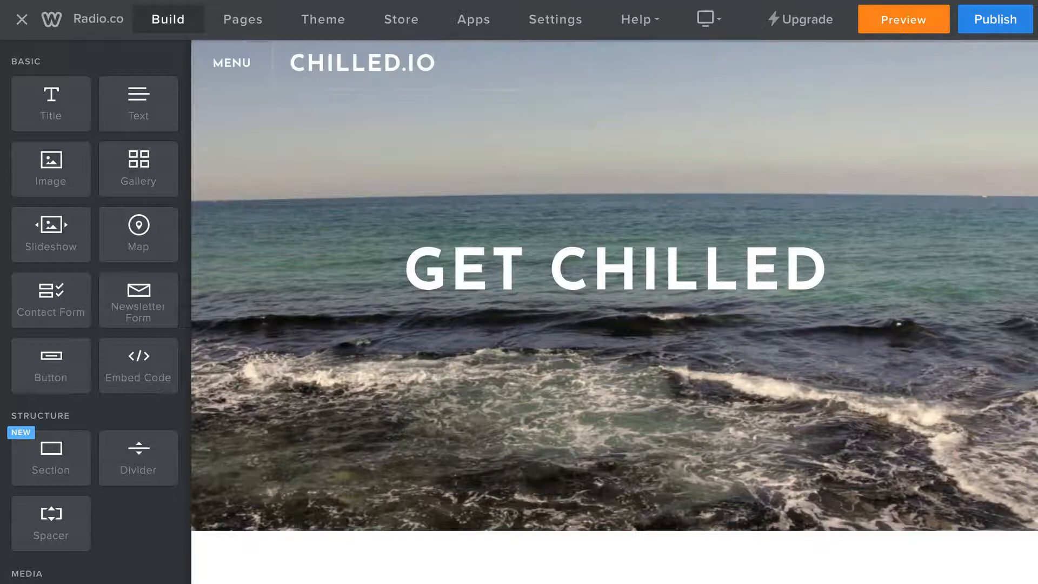
# - Place an Embed Code element below the GET CHILLED header and edit its custom HTML
pyautogui.moveTo(138, 365); pyautogui.dragTo(248, 418)
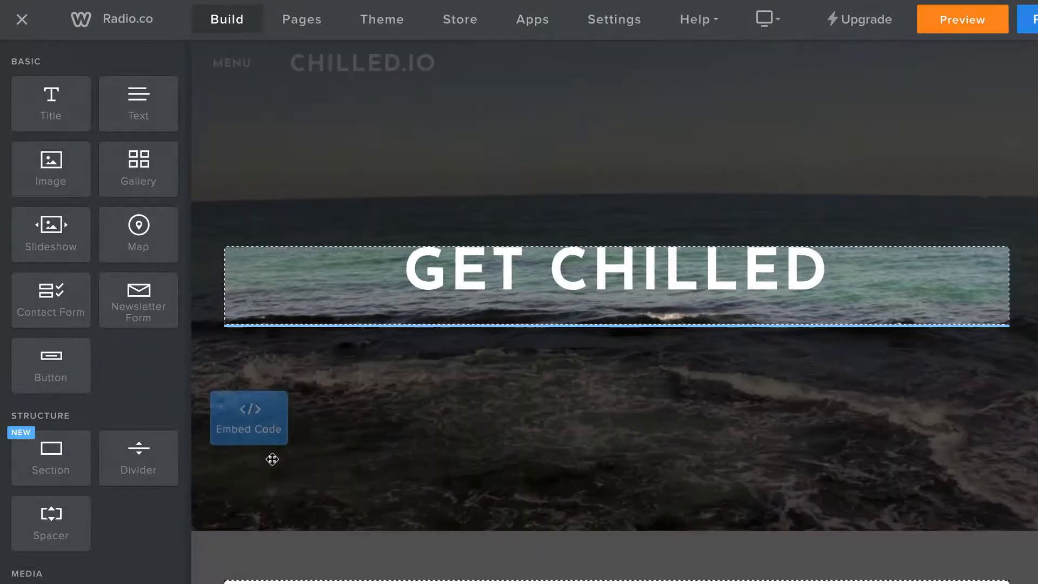
pyautogui.scroll(-3)
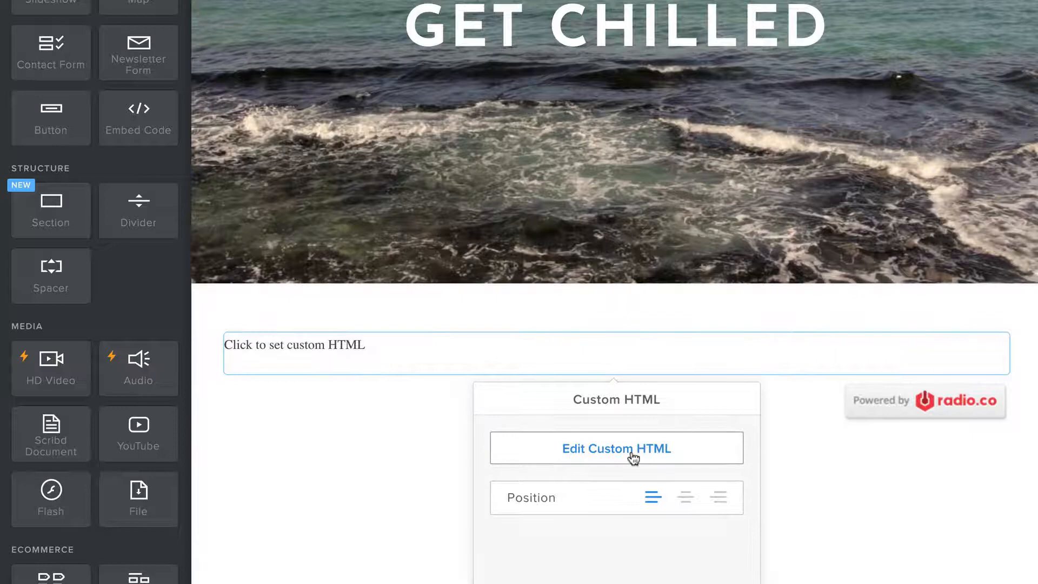
pyautogui.click(616, 448)
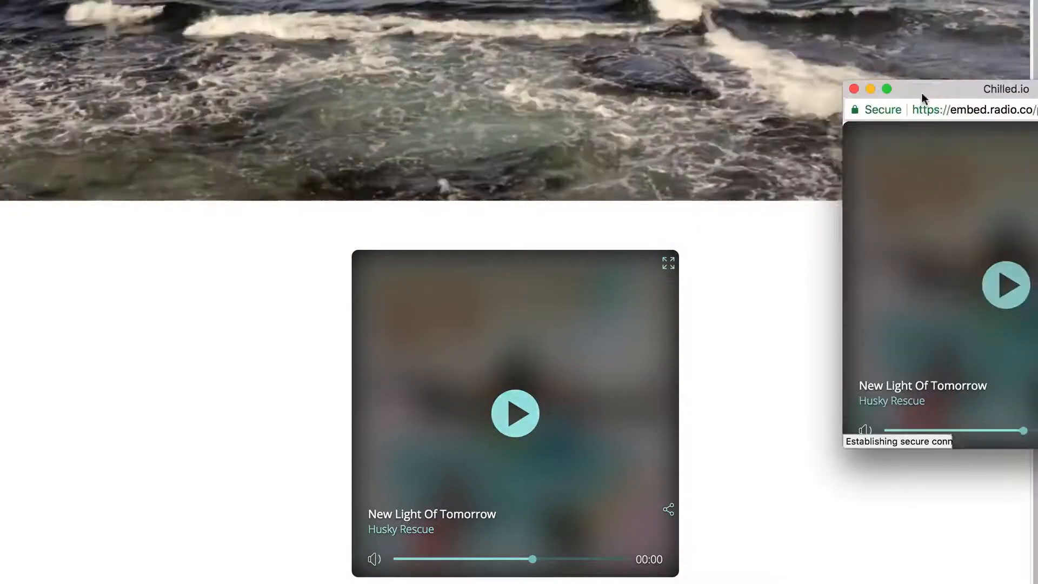
# - Move the popped-out player window and start playing New Light Of Tomorrow
pyautogui.moveTo(926, 89); pyautogui.dragTo(805, 112)
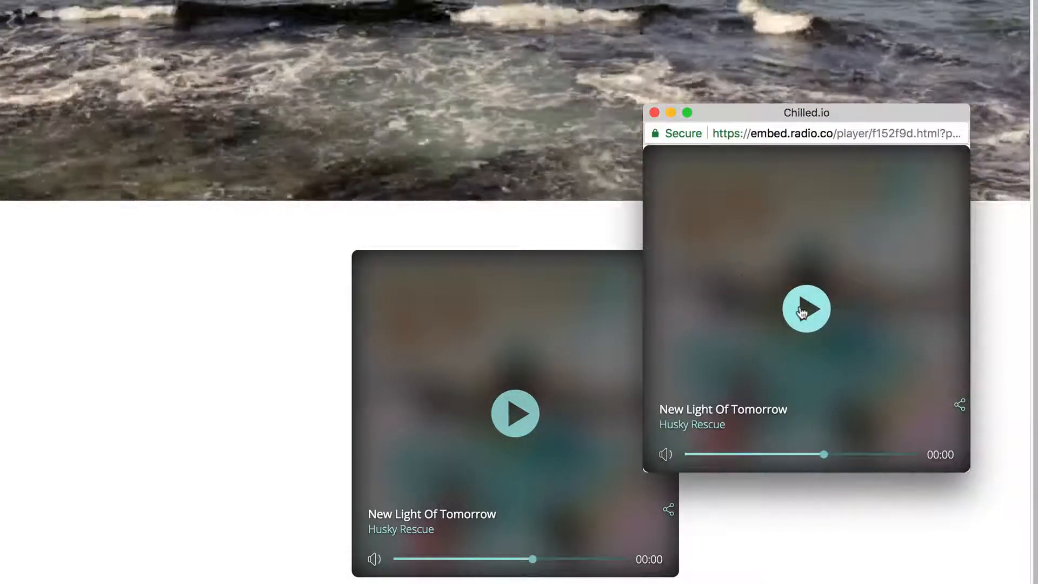
pyautogui.click(805, 308)
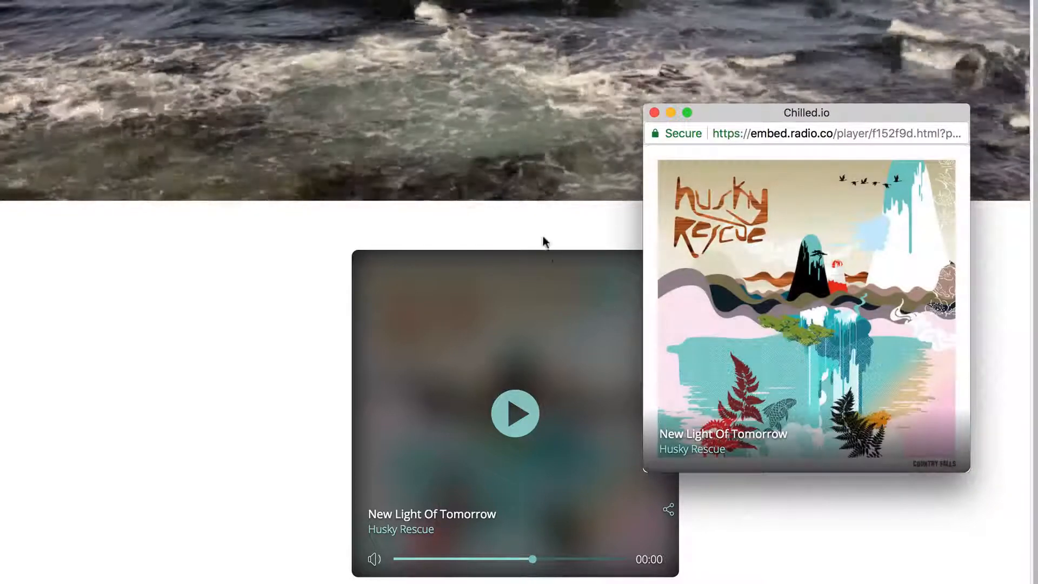
pyautogui.moveTo(535, 226)
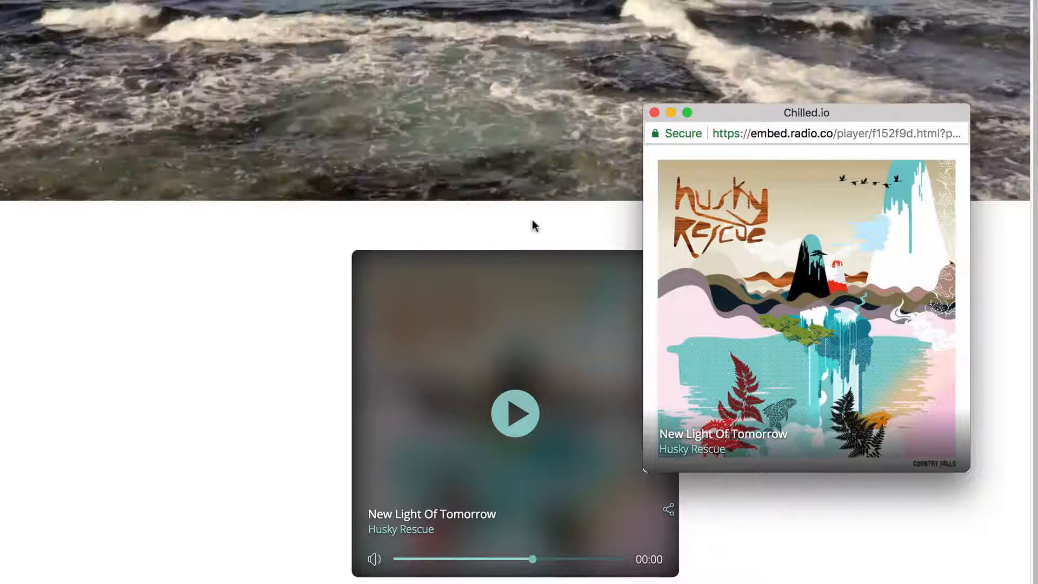